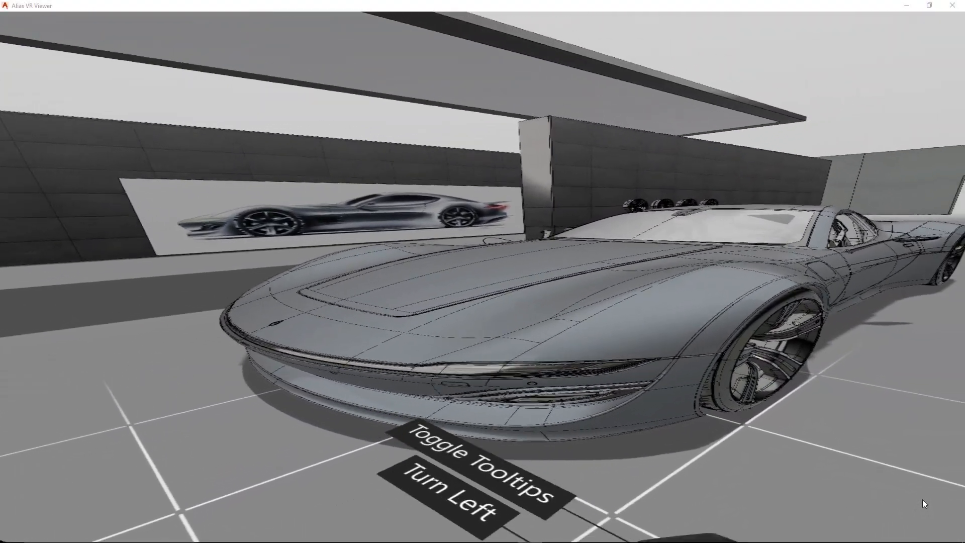
Bring up the View in VR render options with Render Quality kept at Medium
left_click(453, 490)
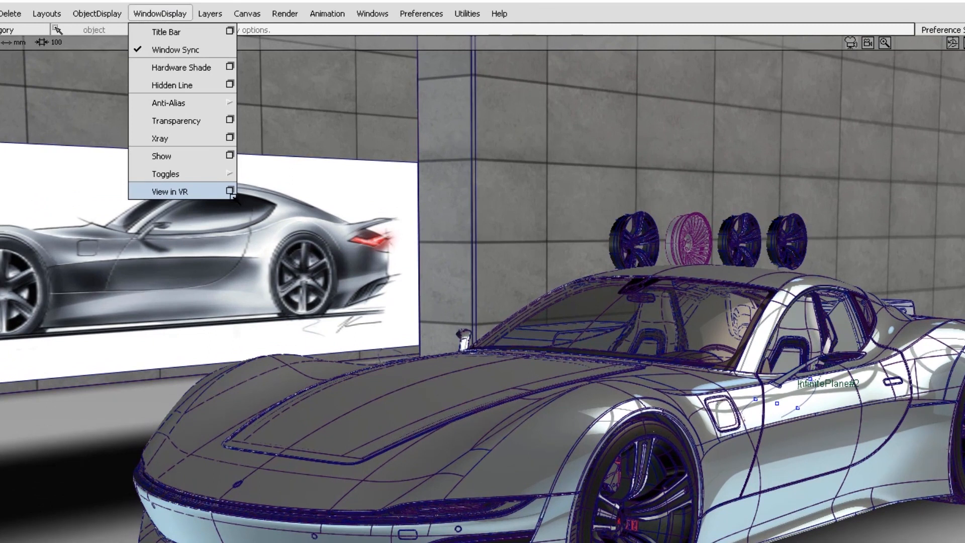
left_click(169, 191)
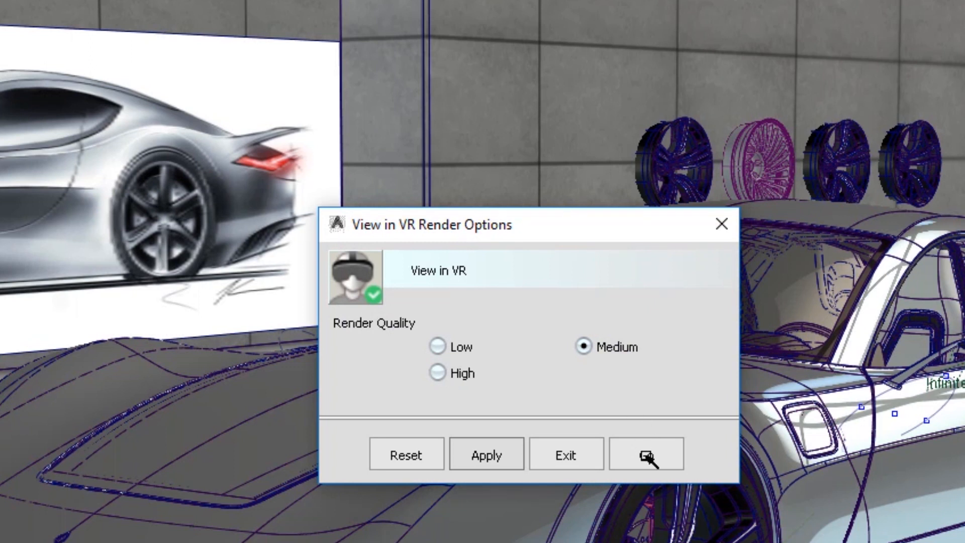
Launch the car scene in the Alias VR Viewer, showing the showroom with controller tooltips
left_click(645, 454)
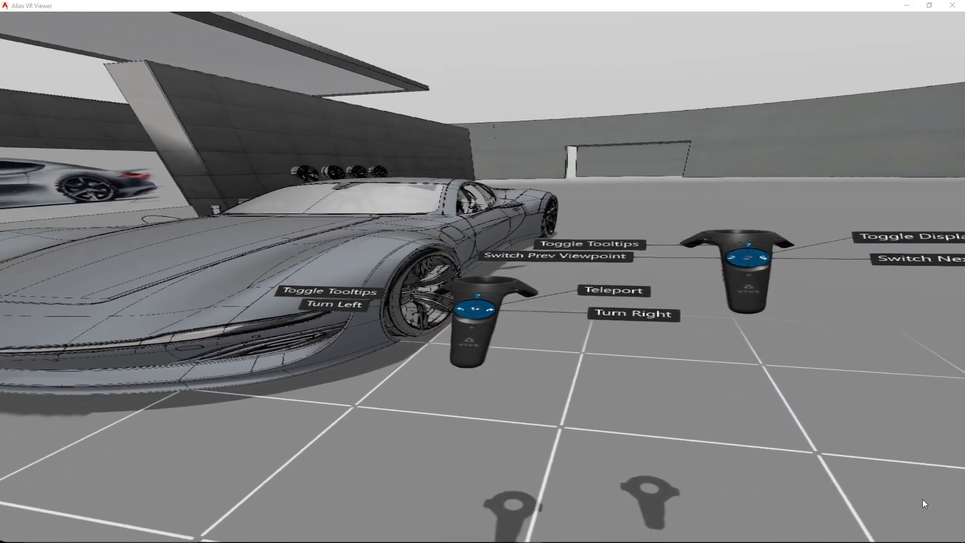